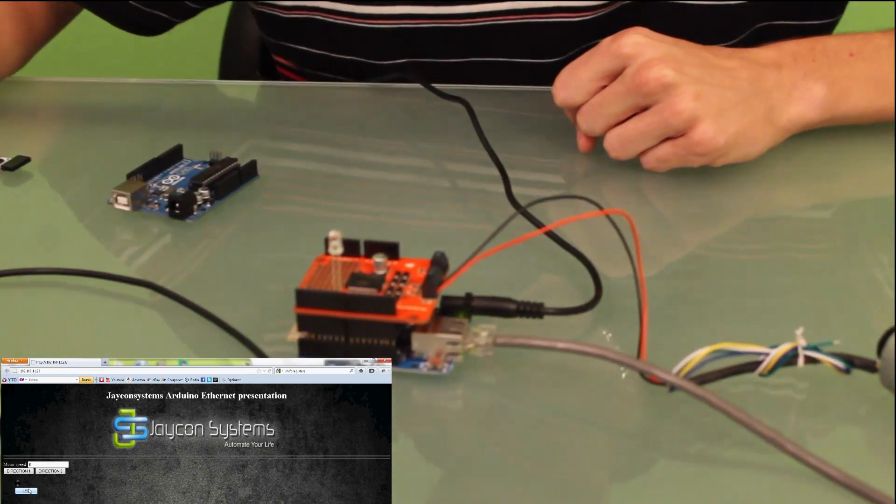
# Switch on the shield's LED via the LED button on the Jayconsystems Arduino Ethernet page.
pyautogui.click(26, 490)
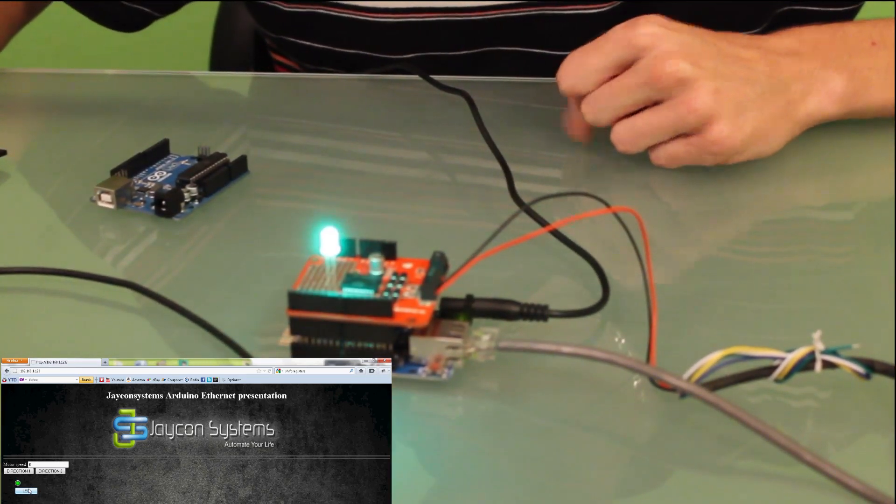